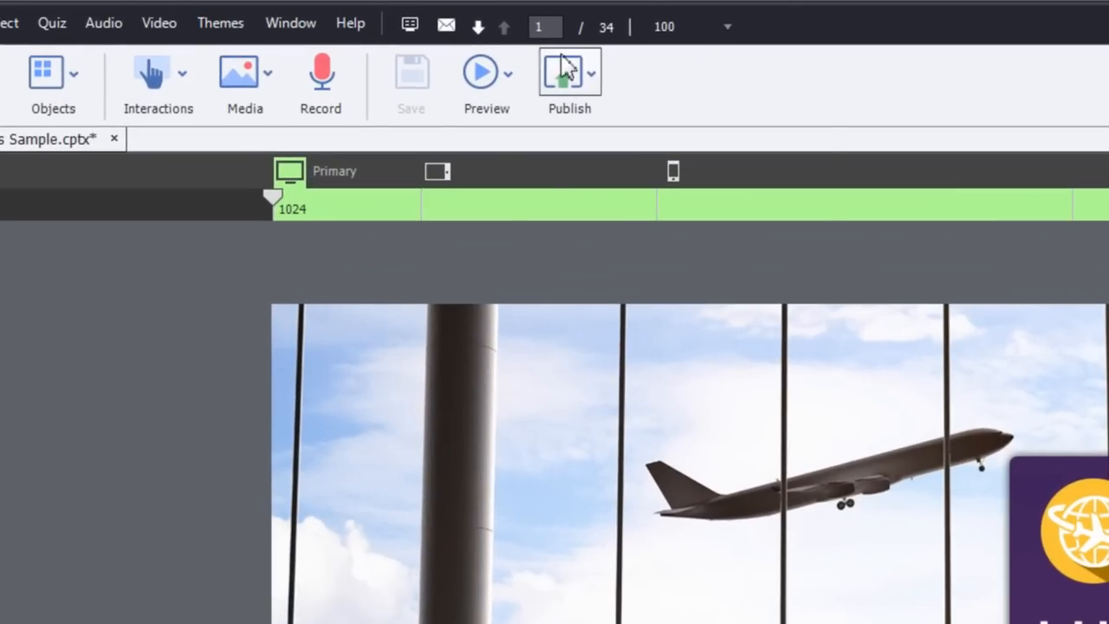
Step: Choose Publish for Devices (App) from the toolbar's Publish dropdown
left_click(569, 72)
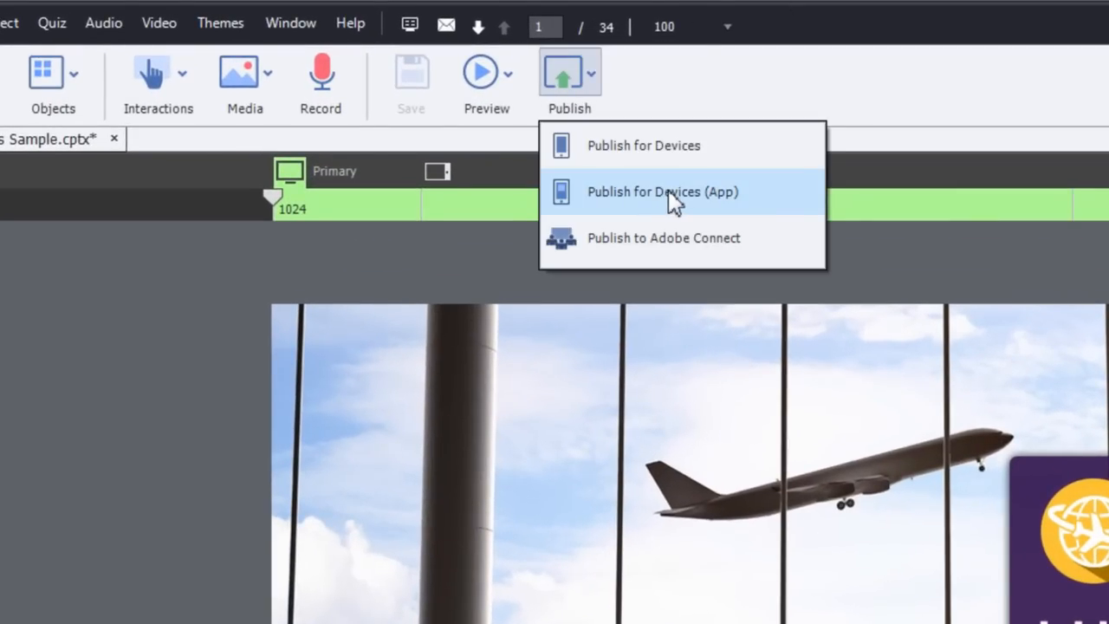
left_click(663, 191)
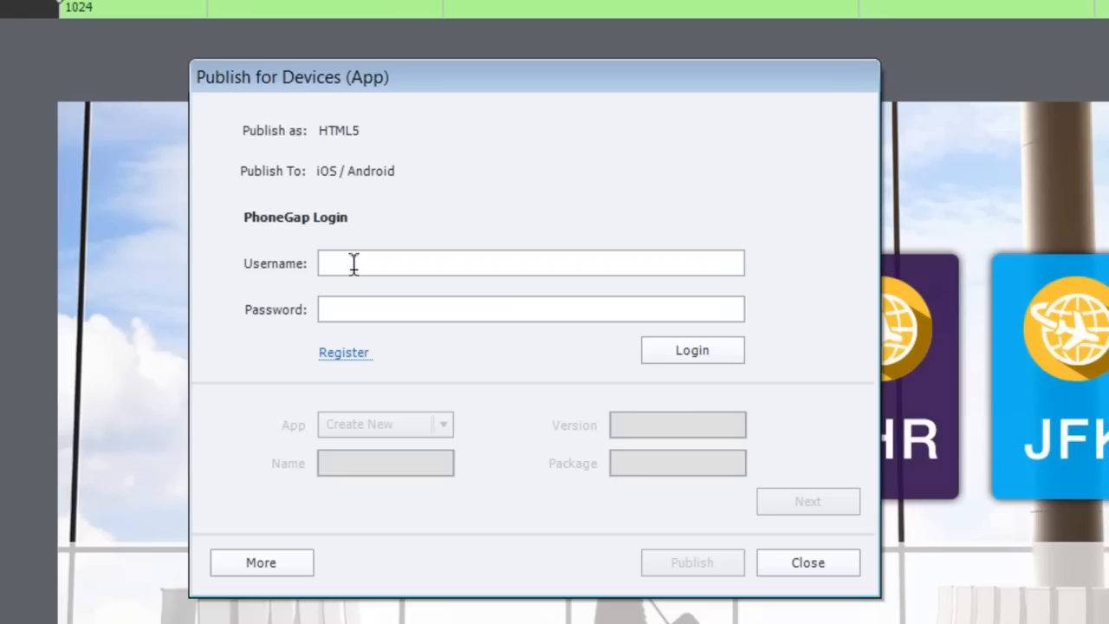
Step: Log in to PhoneGap and define new app CloudeAir, version 1.0, with a package name
left_click(692, 350)
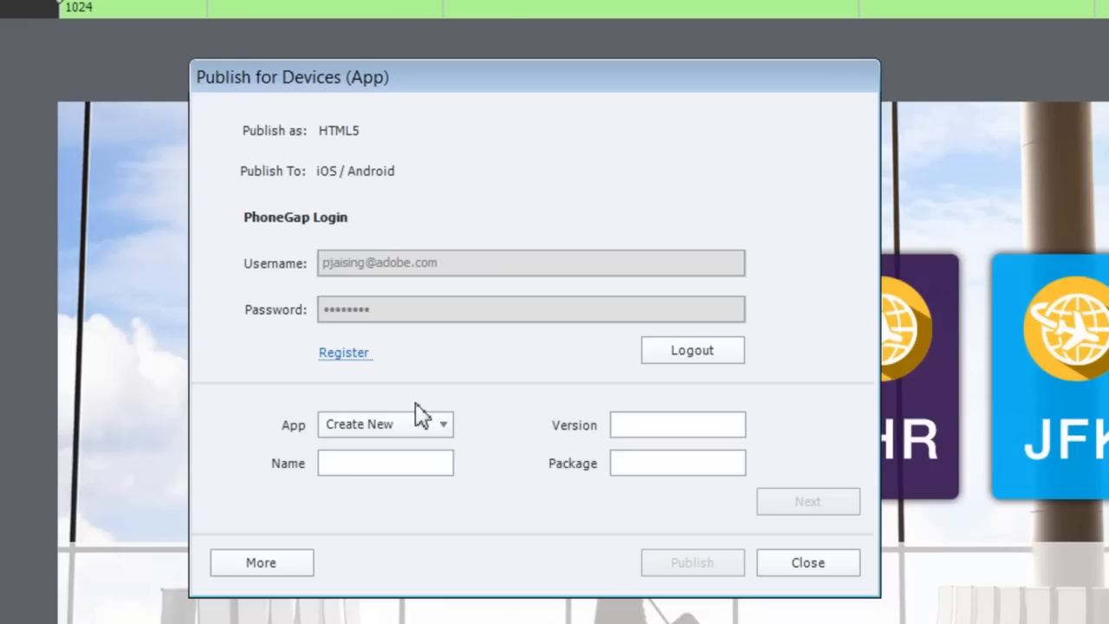
left_click(385, 424)
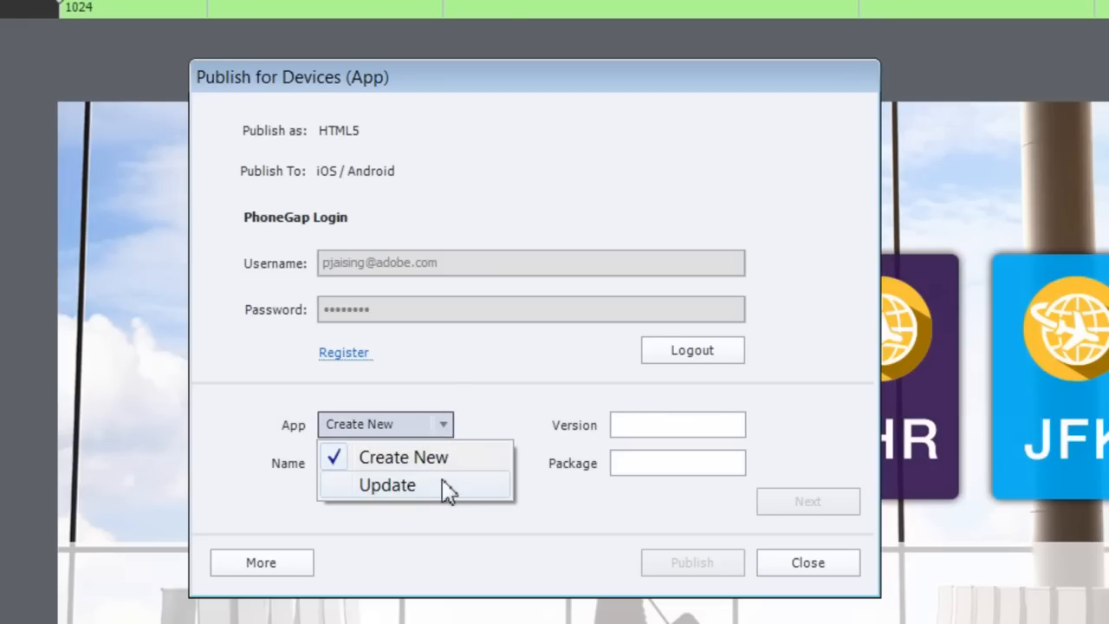
mouse_move(451, 477)
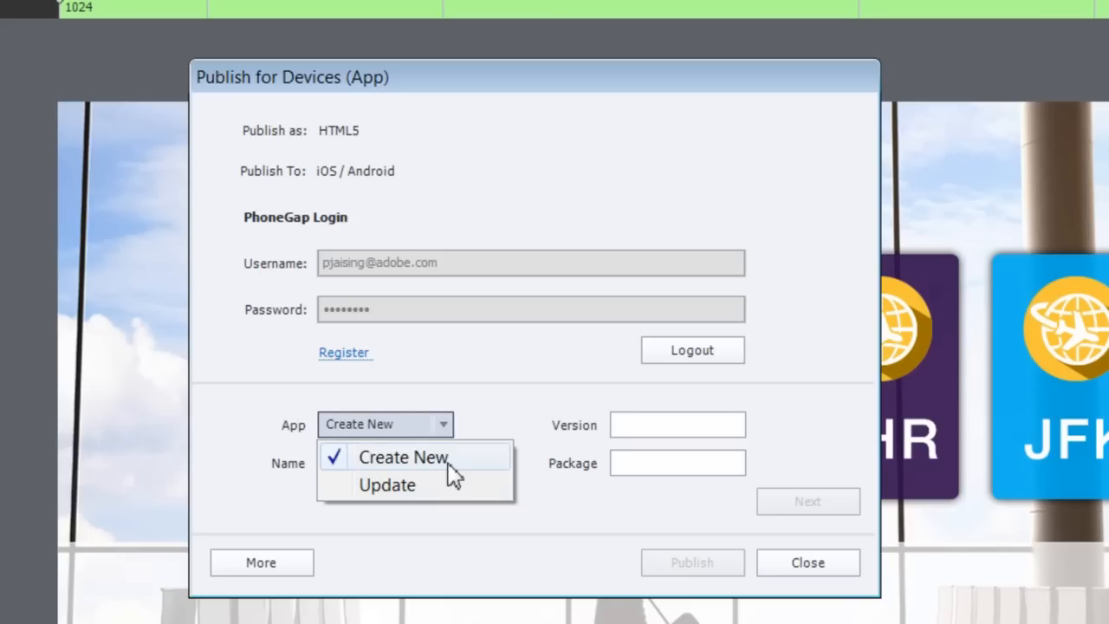
left_click(401, 457)
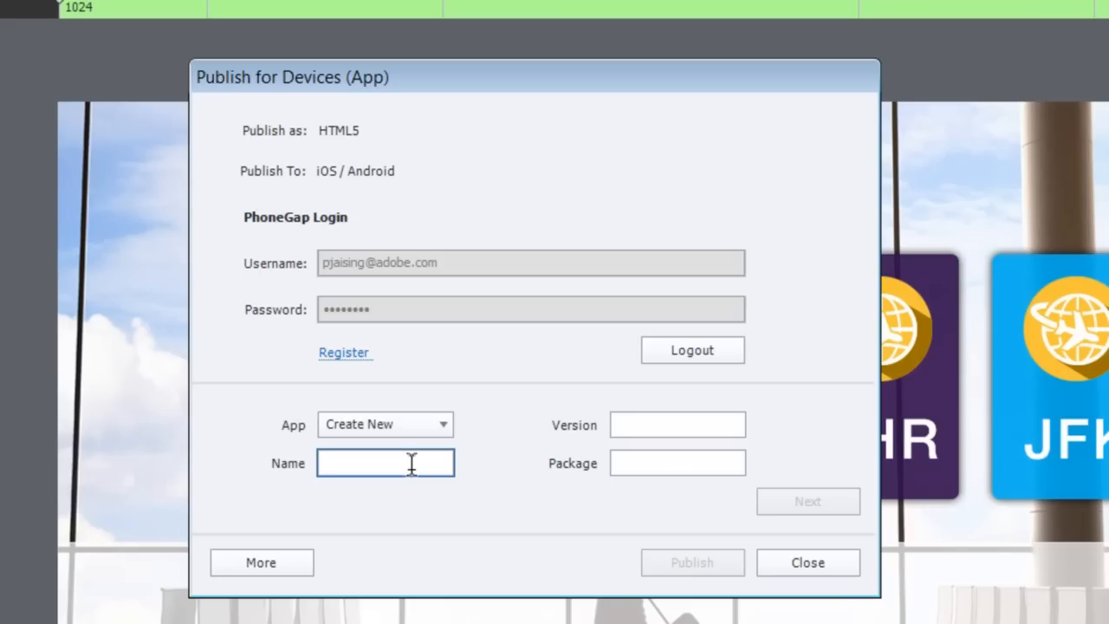
type("CloudeA")
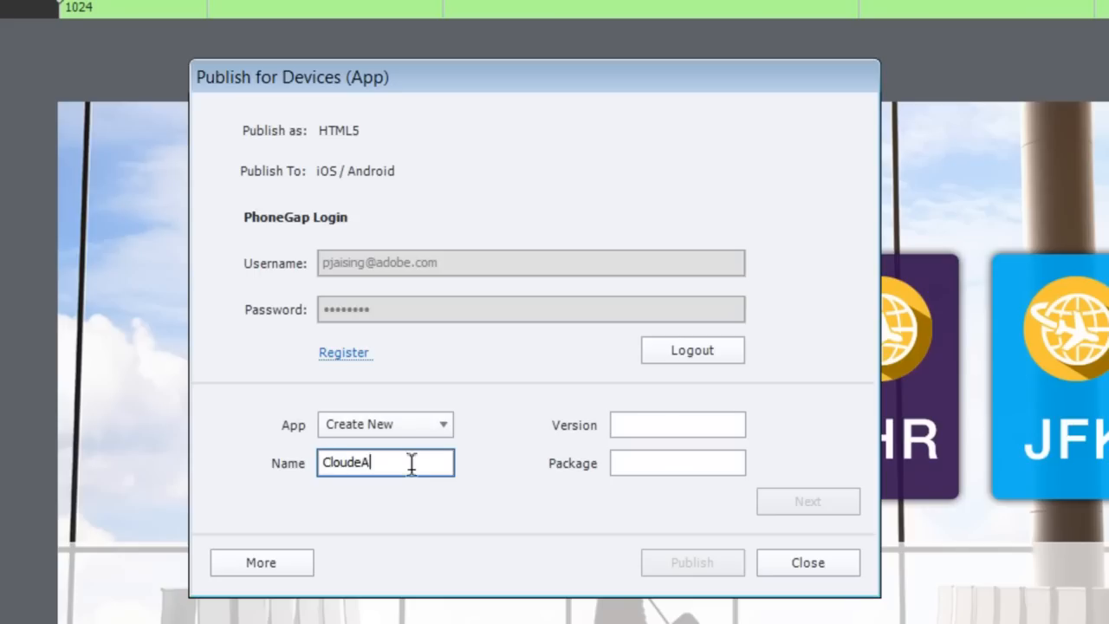
left_click(678, 425)
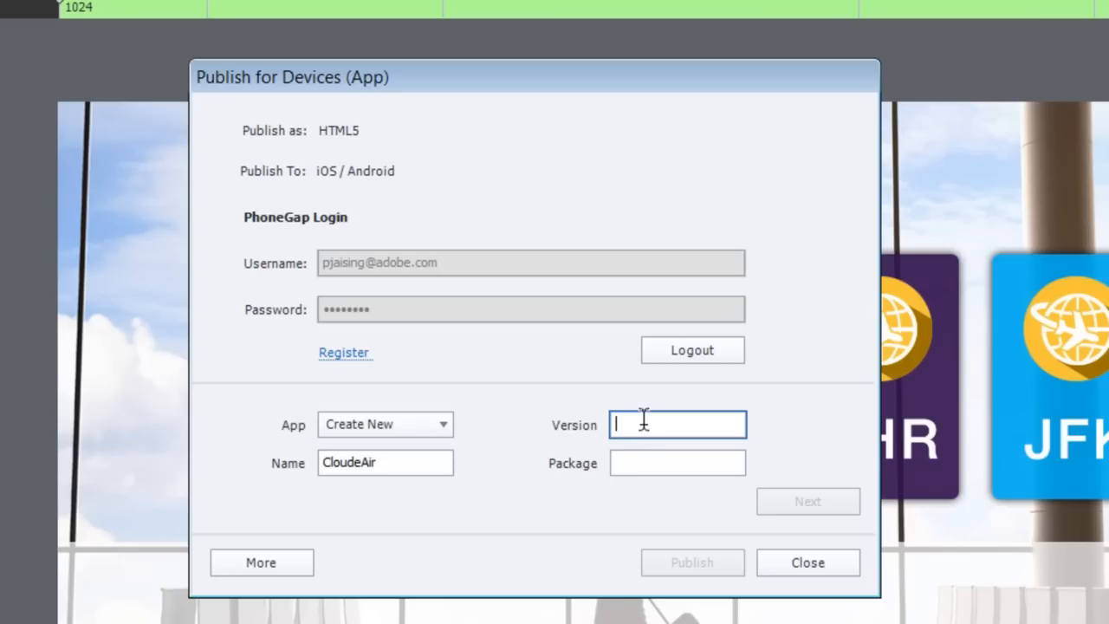
type("1.")
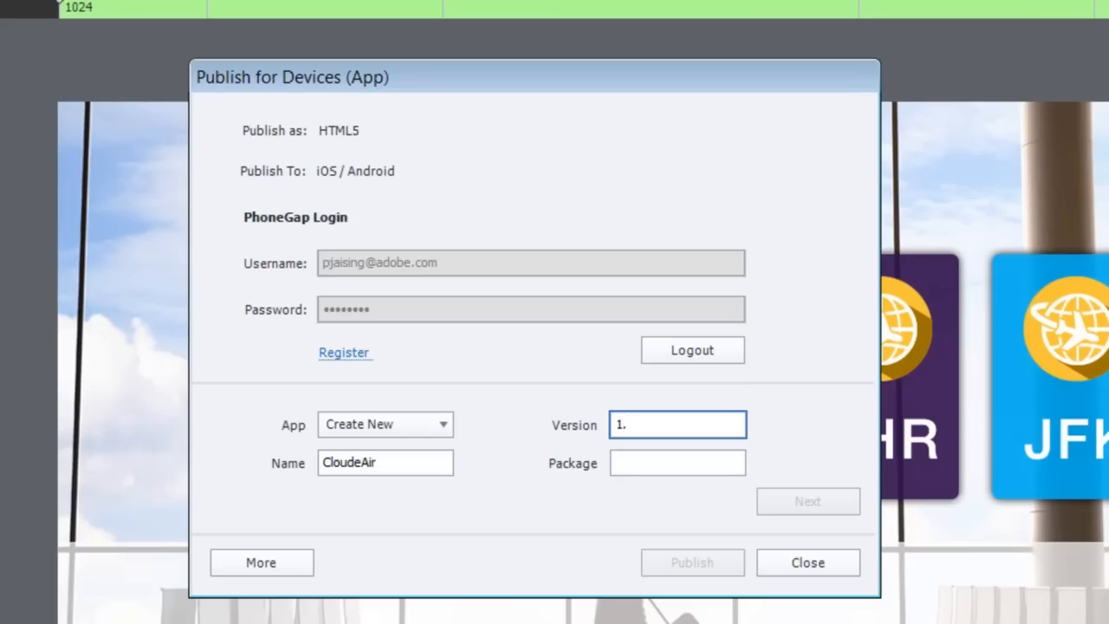
left_click(676, 463)
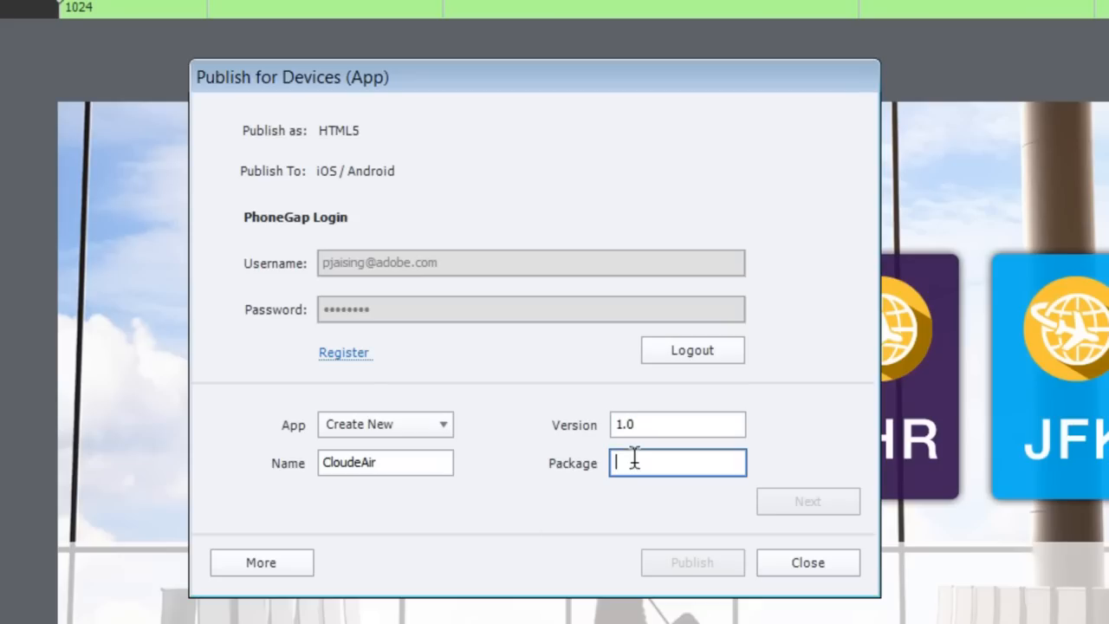
type("DivertingDisas")
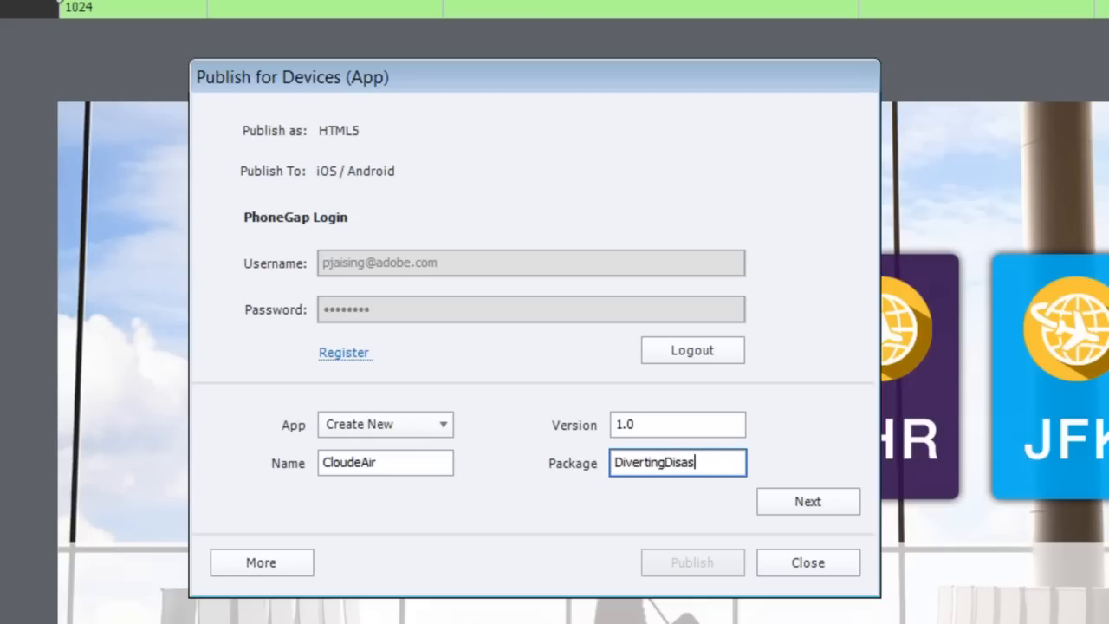
Step: Sign the iOS build with the AppleKey key and its certificate password
left_click(808, 501)
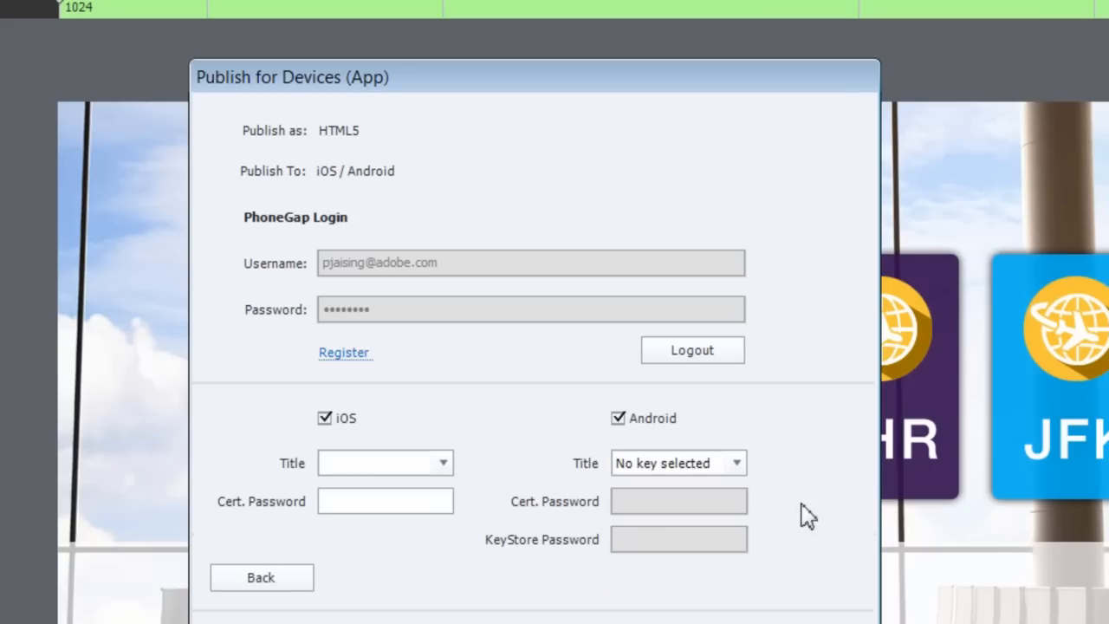
left_click(439, 463)
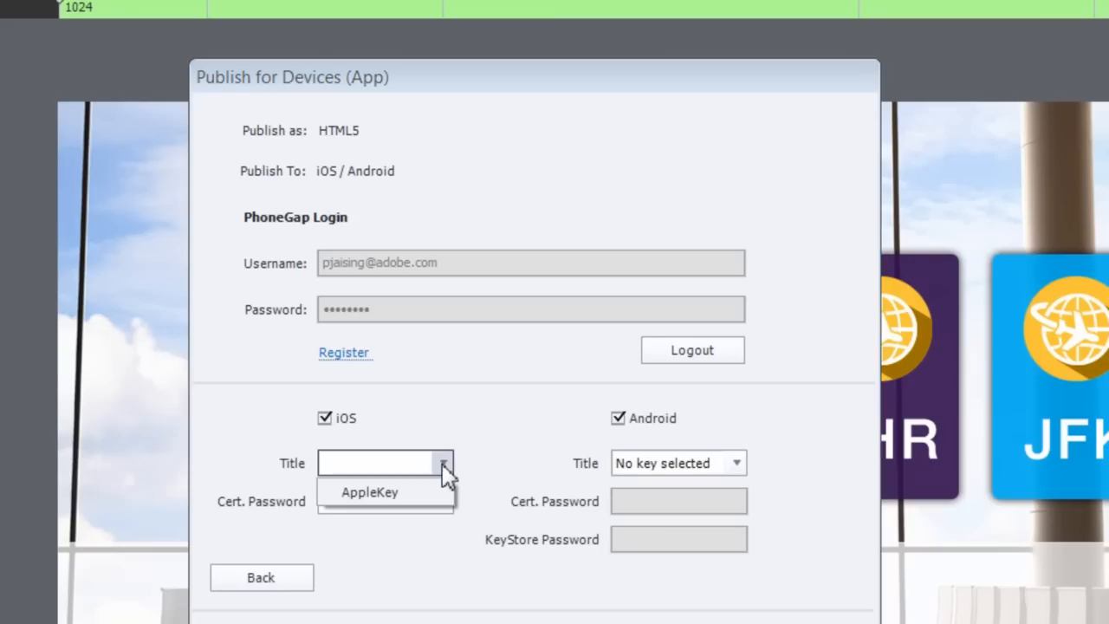
left_click(378, 492)
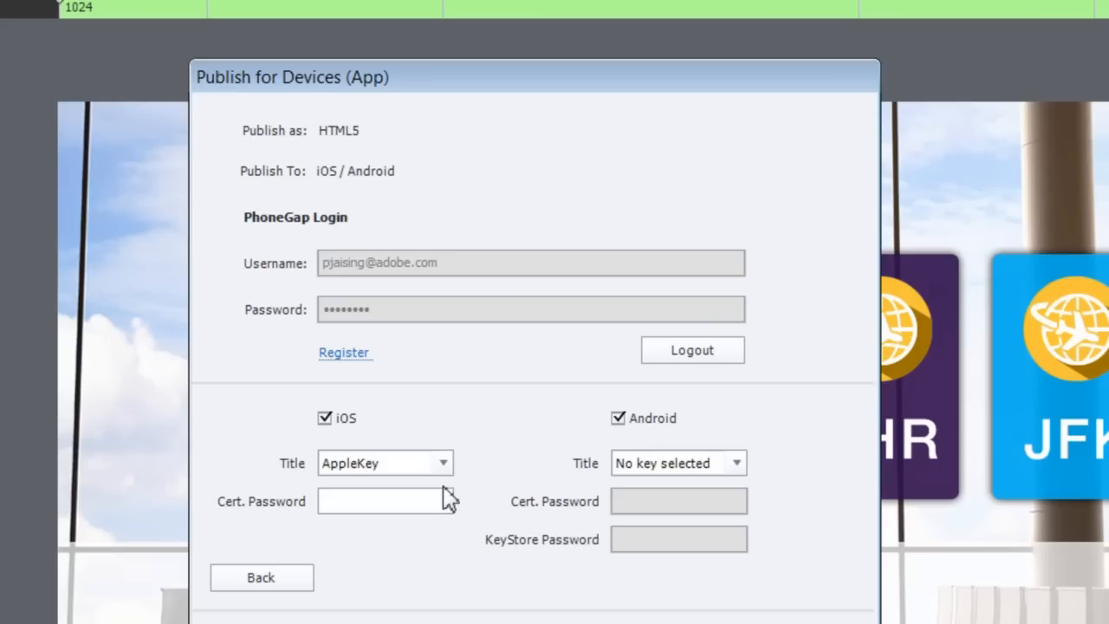
mouse_move(444, 505)
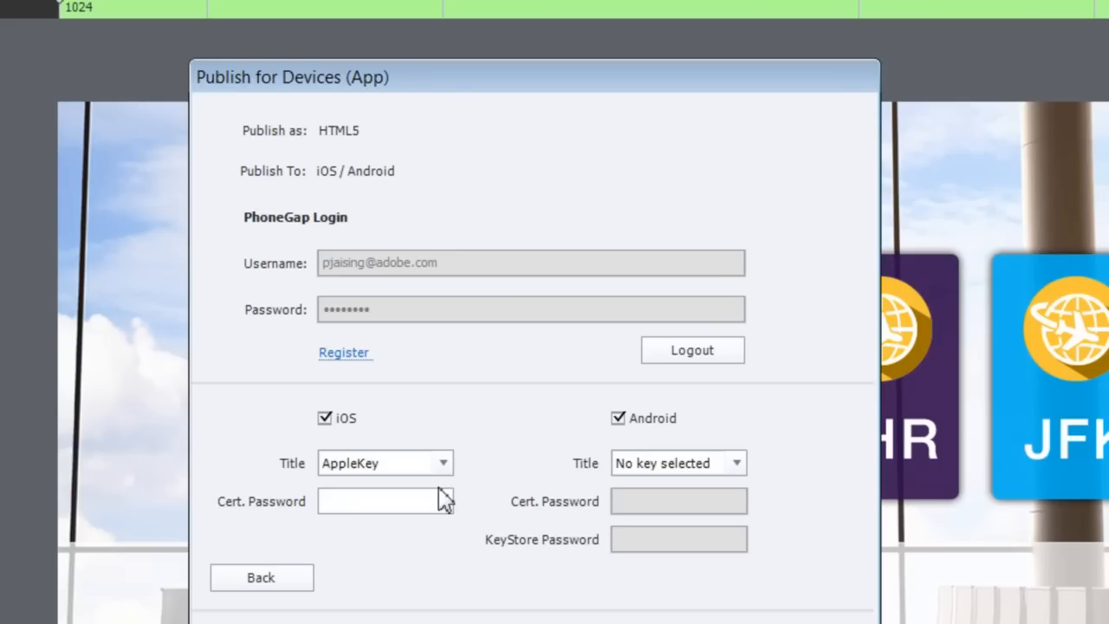
type("••••••••••")
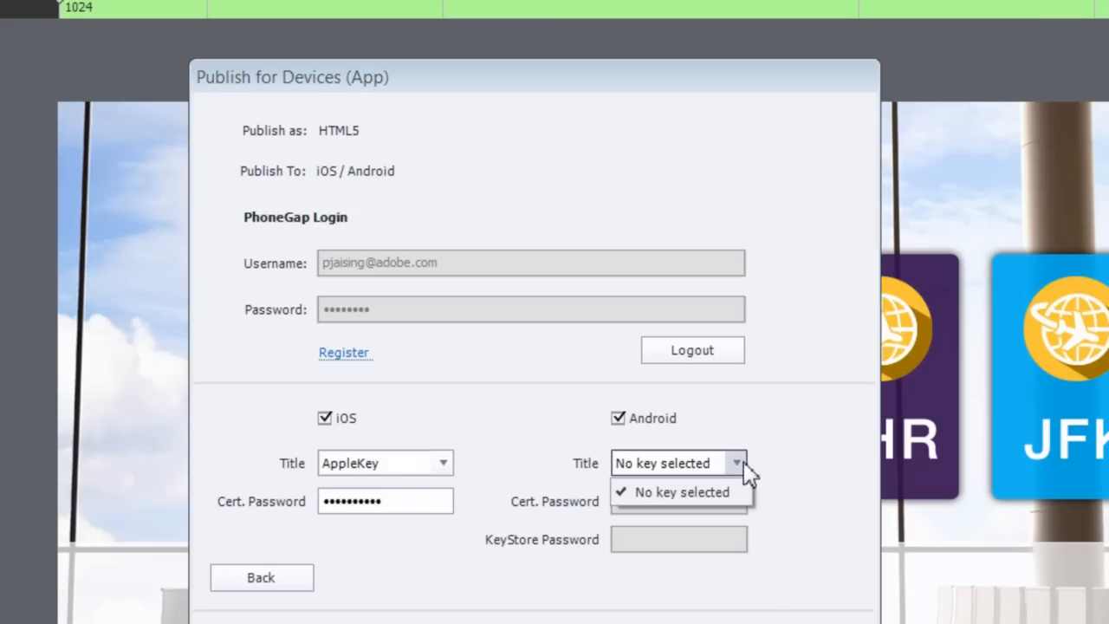
left_click(678, 492)
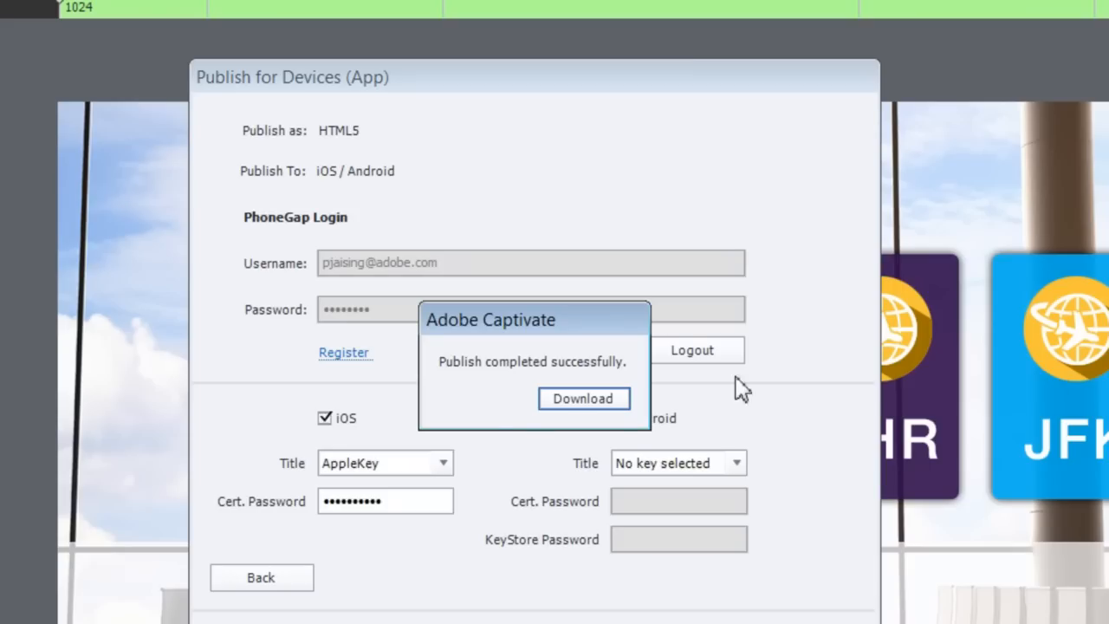
mouse_move(595, 407)
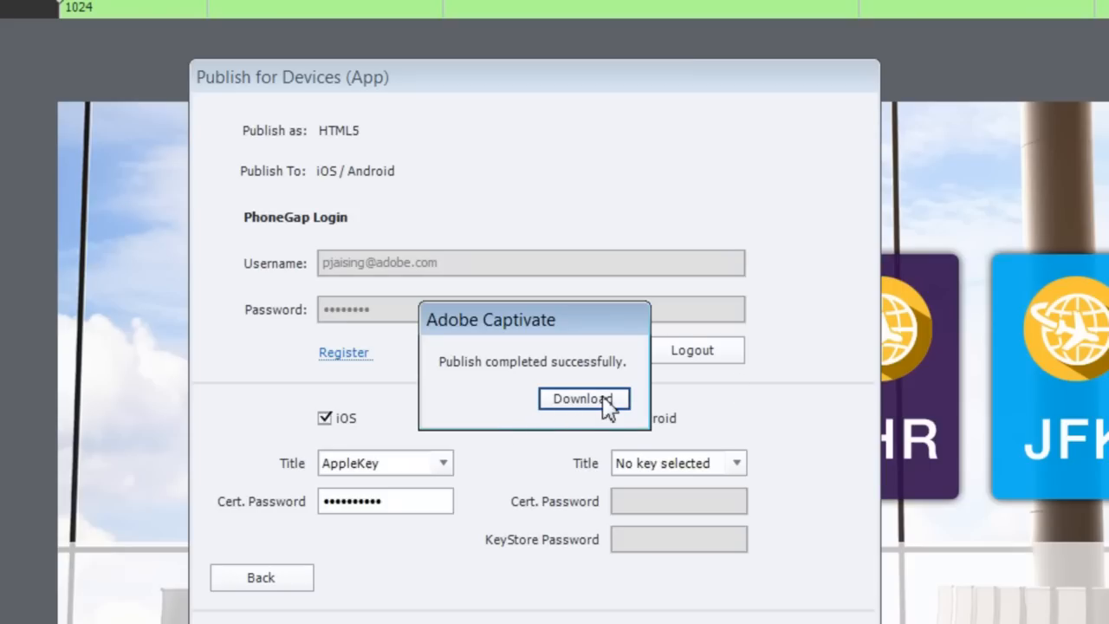
Step: Download the published app from the 'Publish completed successfully' message
left_click(584, 399)
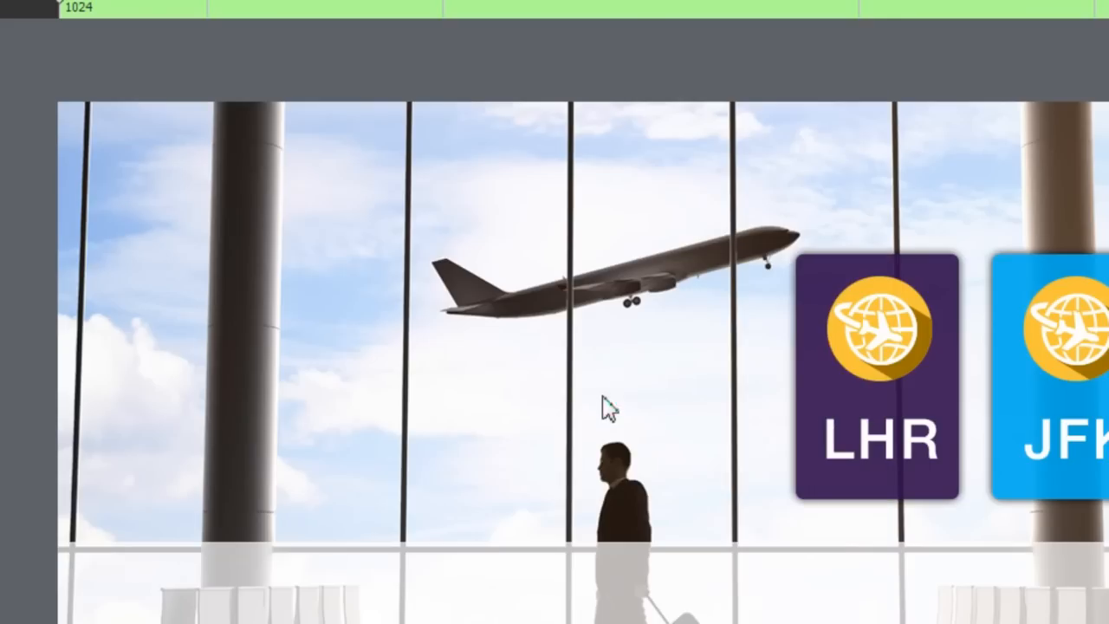